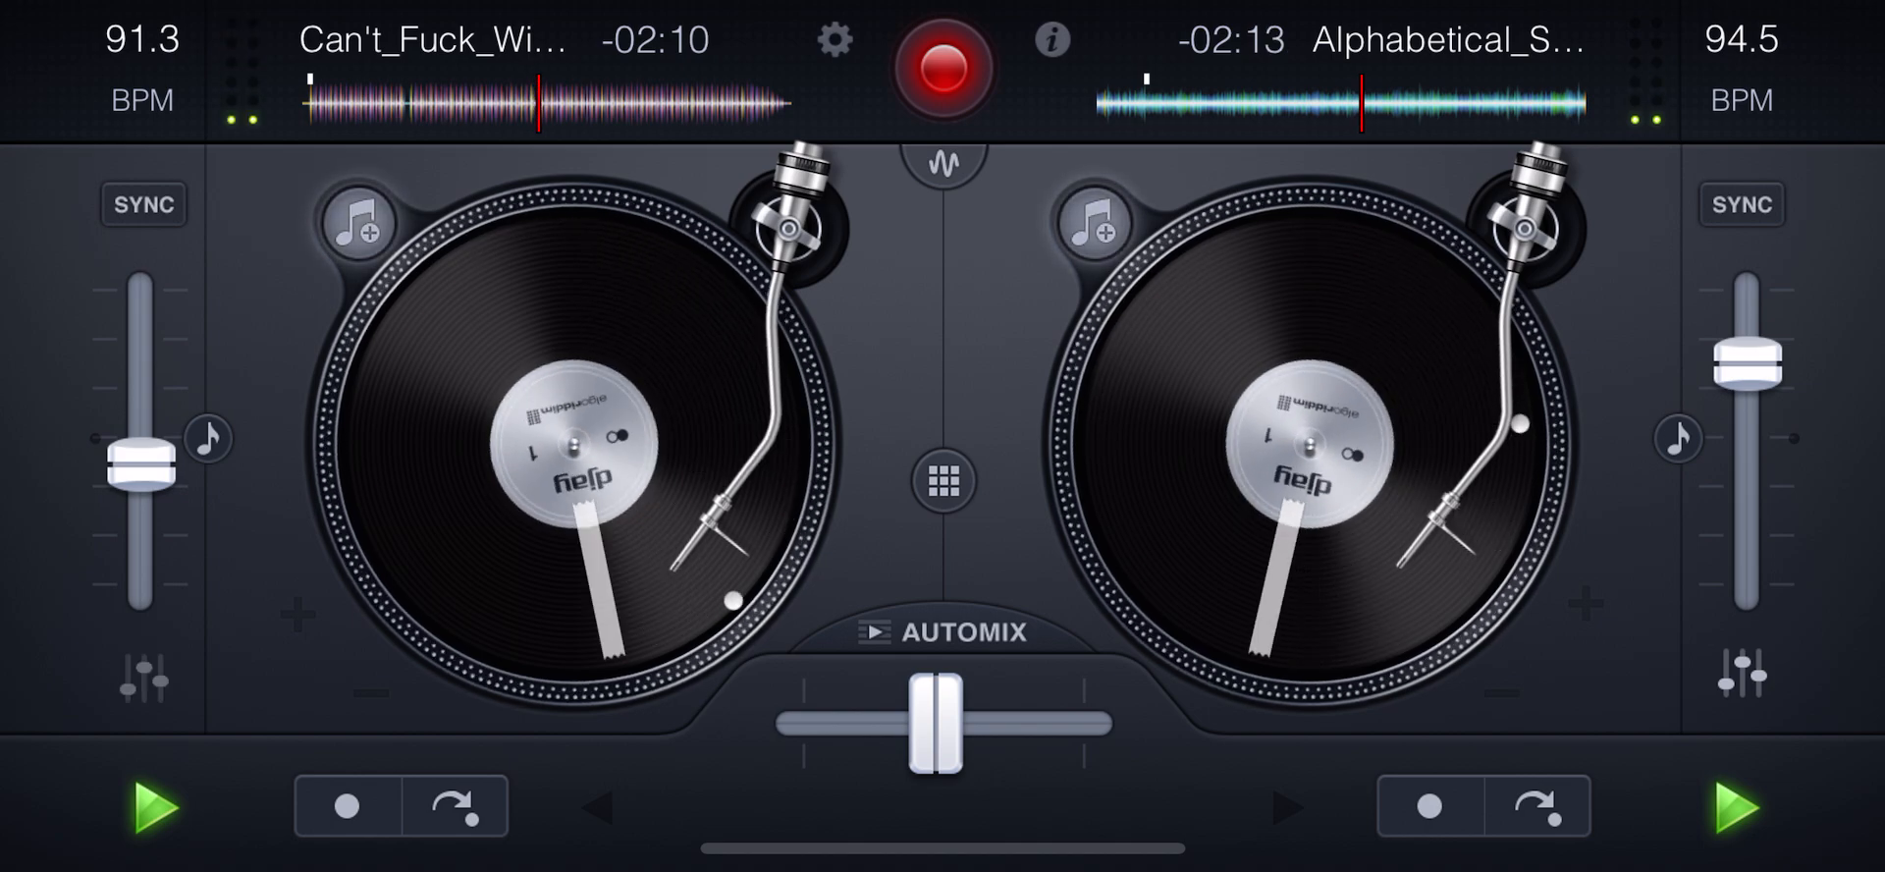
Open the left deck's mixer panel with EQ, gain and the LP–HP filter knob.
click(141, 685)
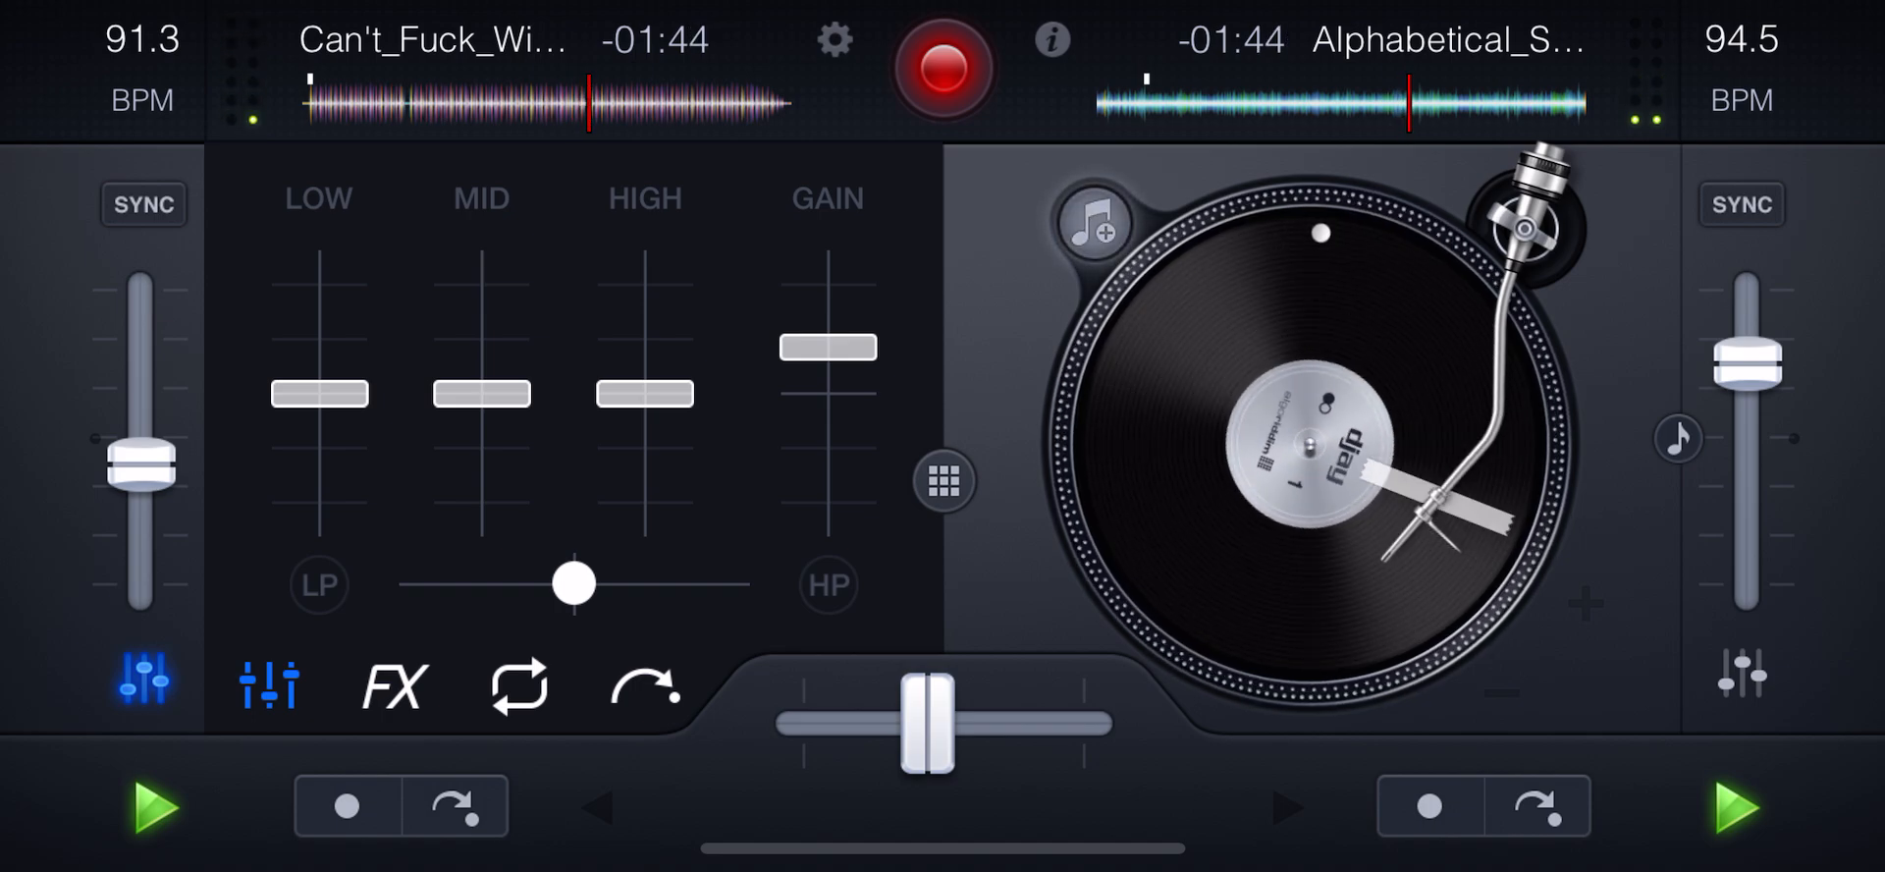
Sweep the left track's filter toward low-pass, back past centre, then down again.
drag(577, 583, 415, 584)
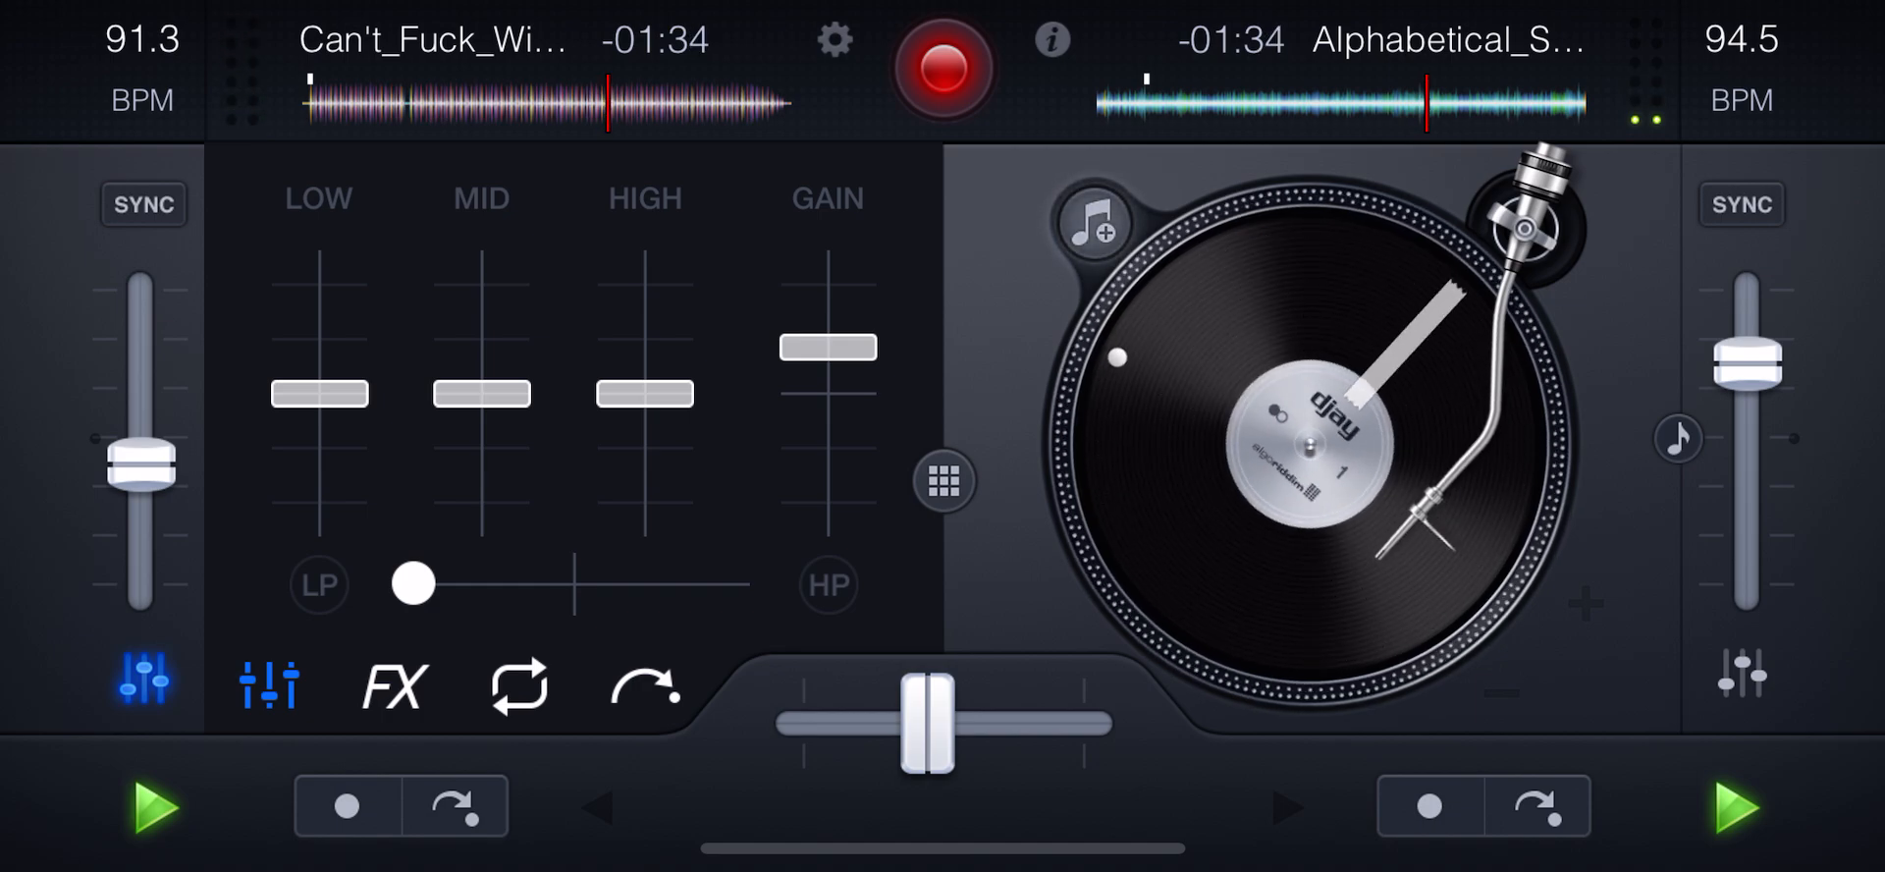
drag(414, 583, 619, 583)
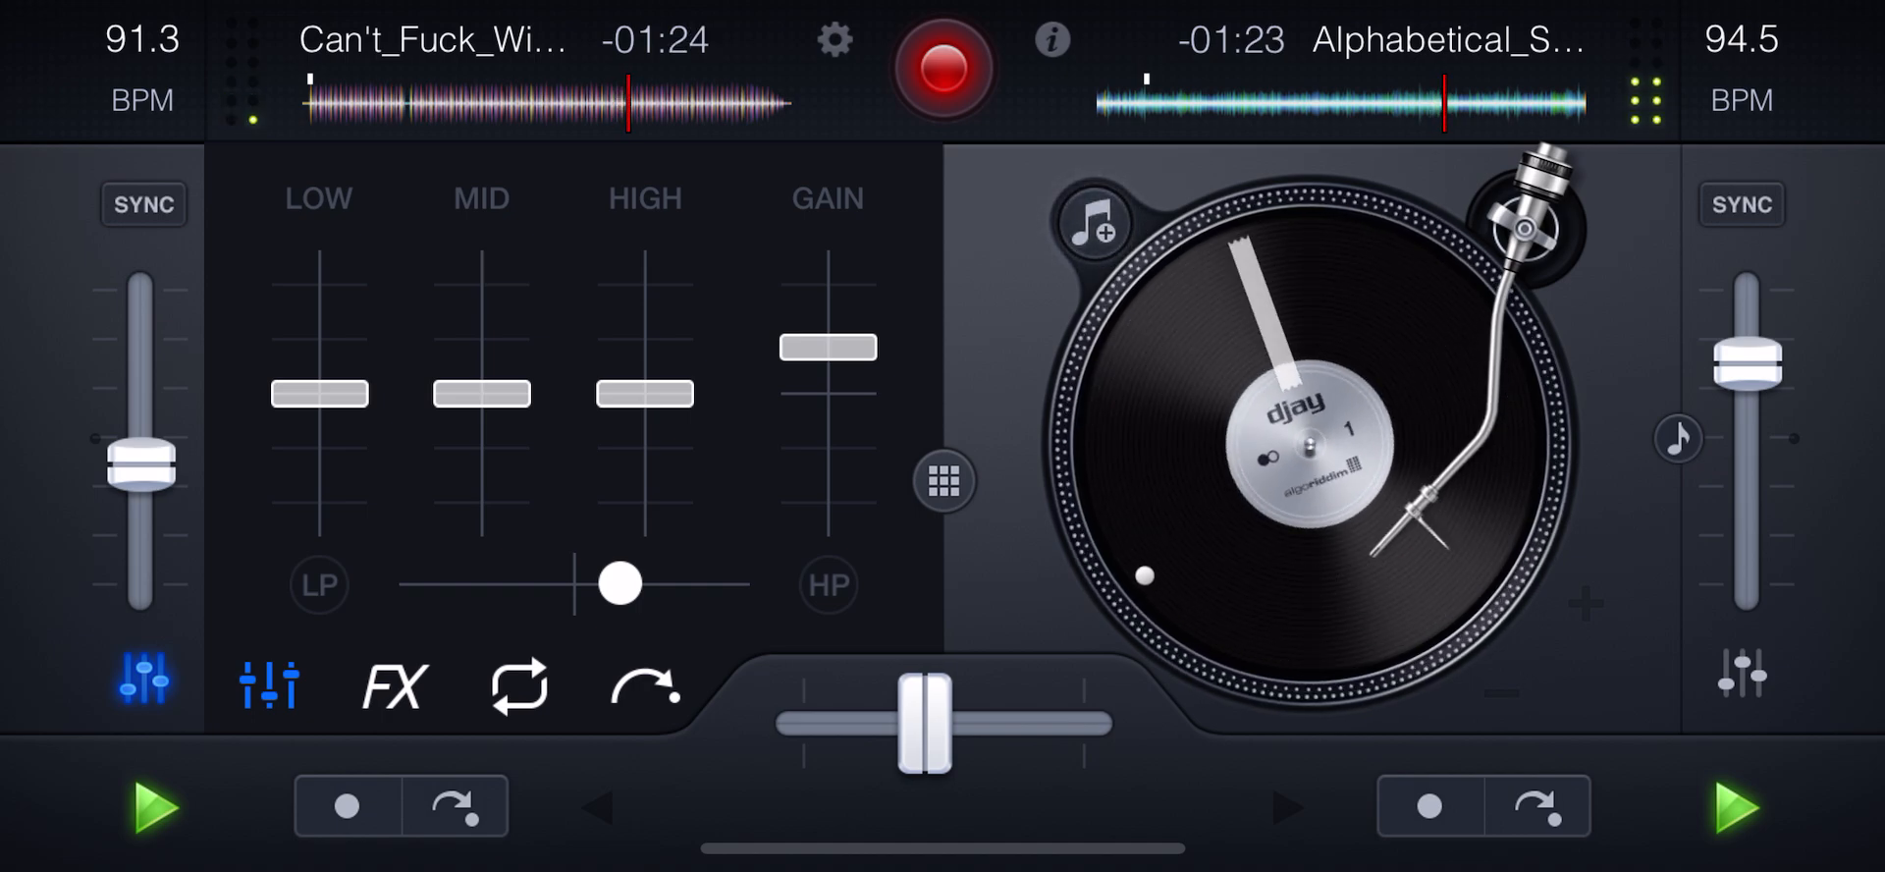
drag(617, 585, 571, 581)
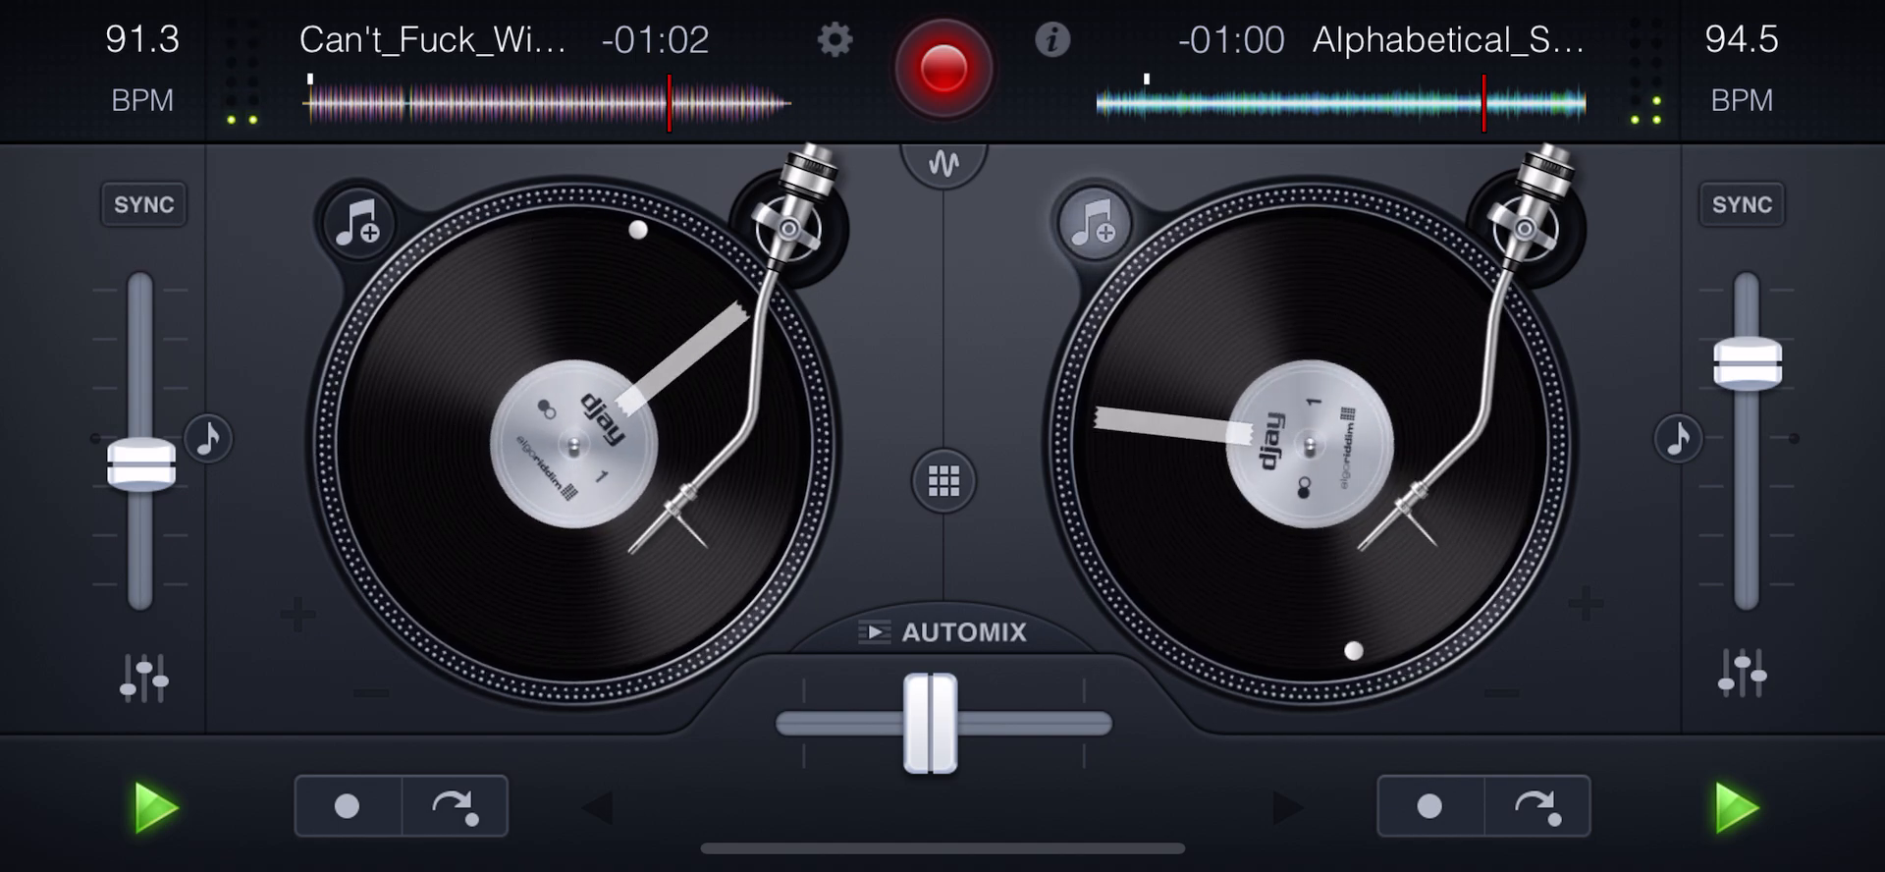
Reopen the left mixer, sweep the filter up from low-pass, then show the Echo pad.
click(141, 685)
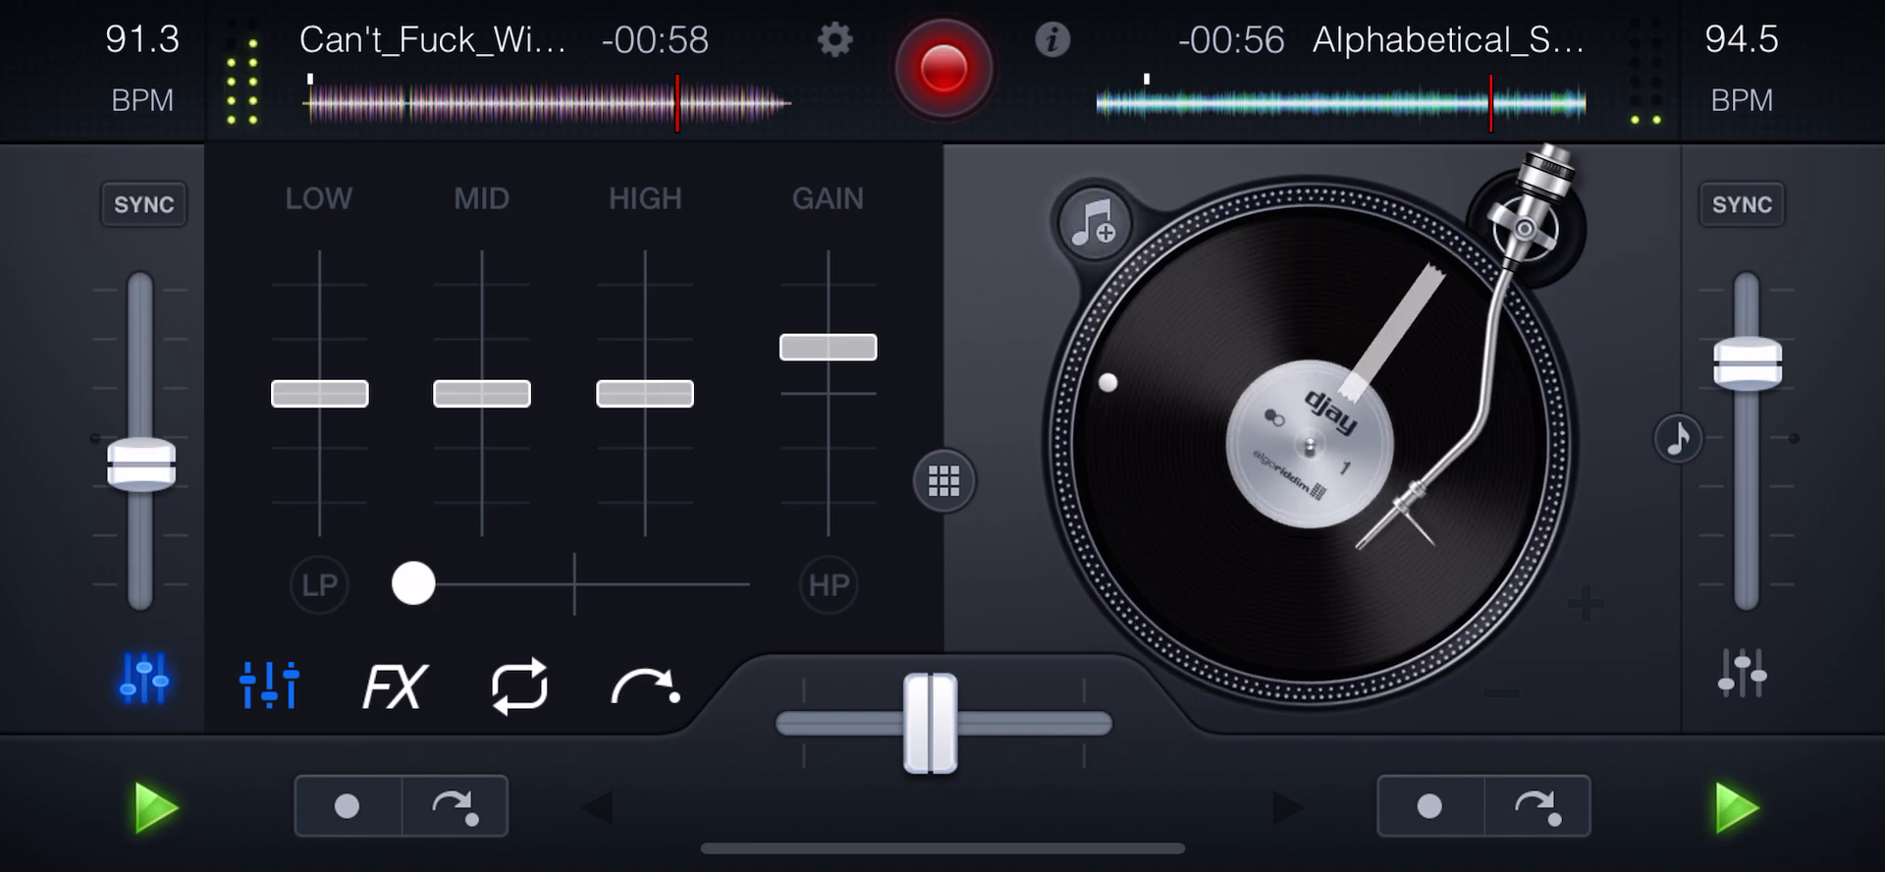
drag(412, 583, 493, 583)
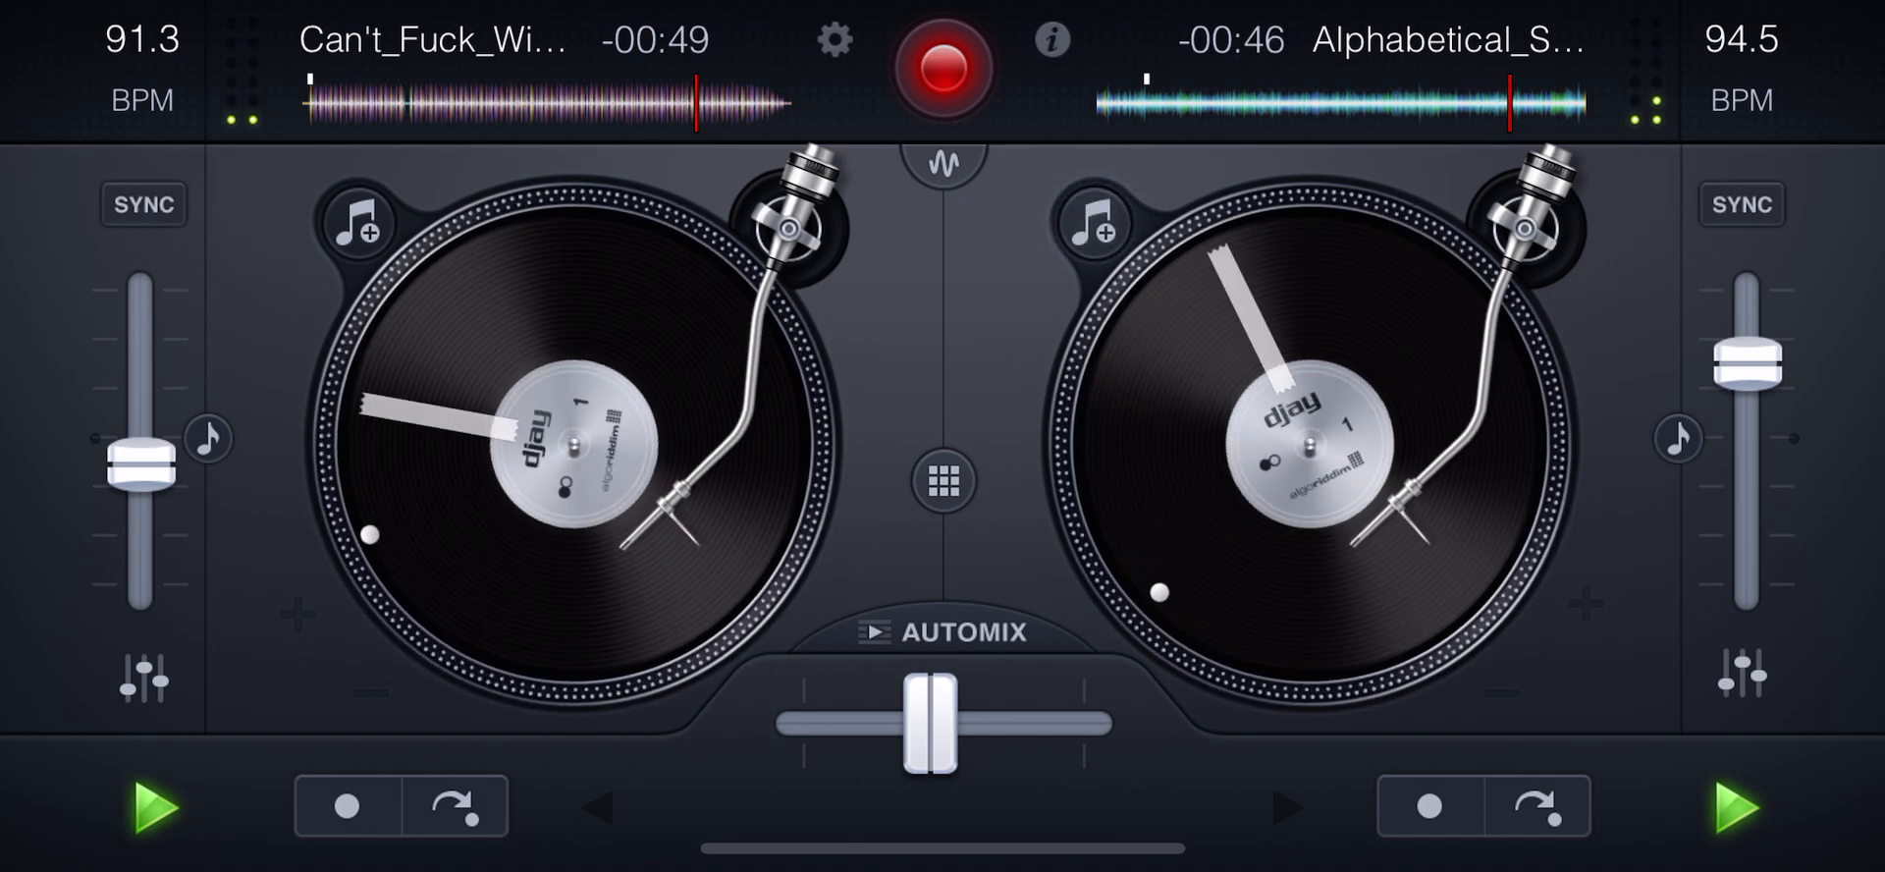
click(142, 670)
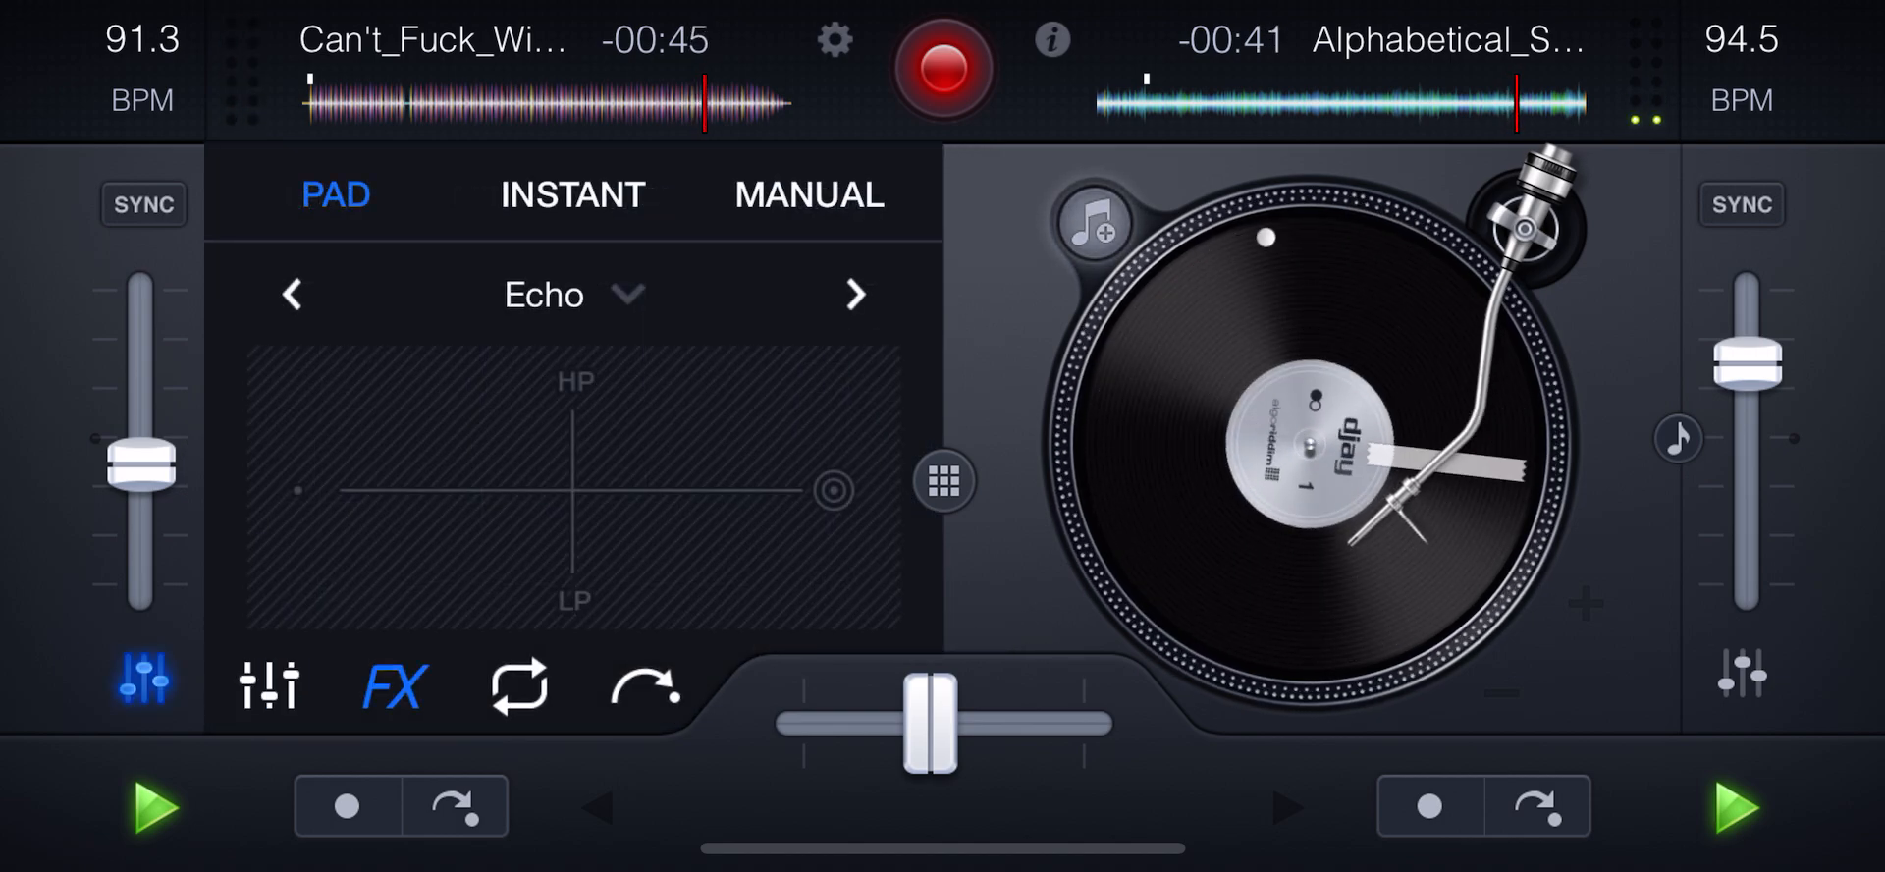
Switch Echo to manual and turn it on for the left track, then recentre the crossfader.
click(807, 195)
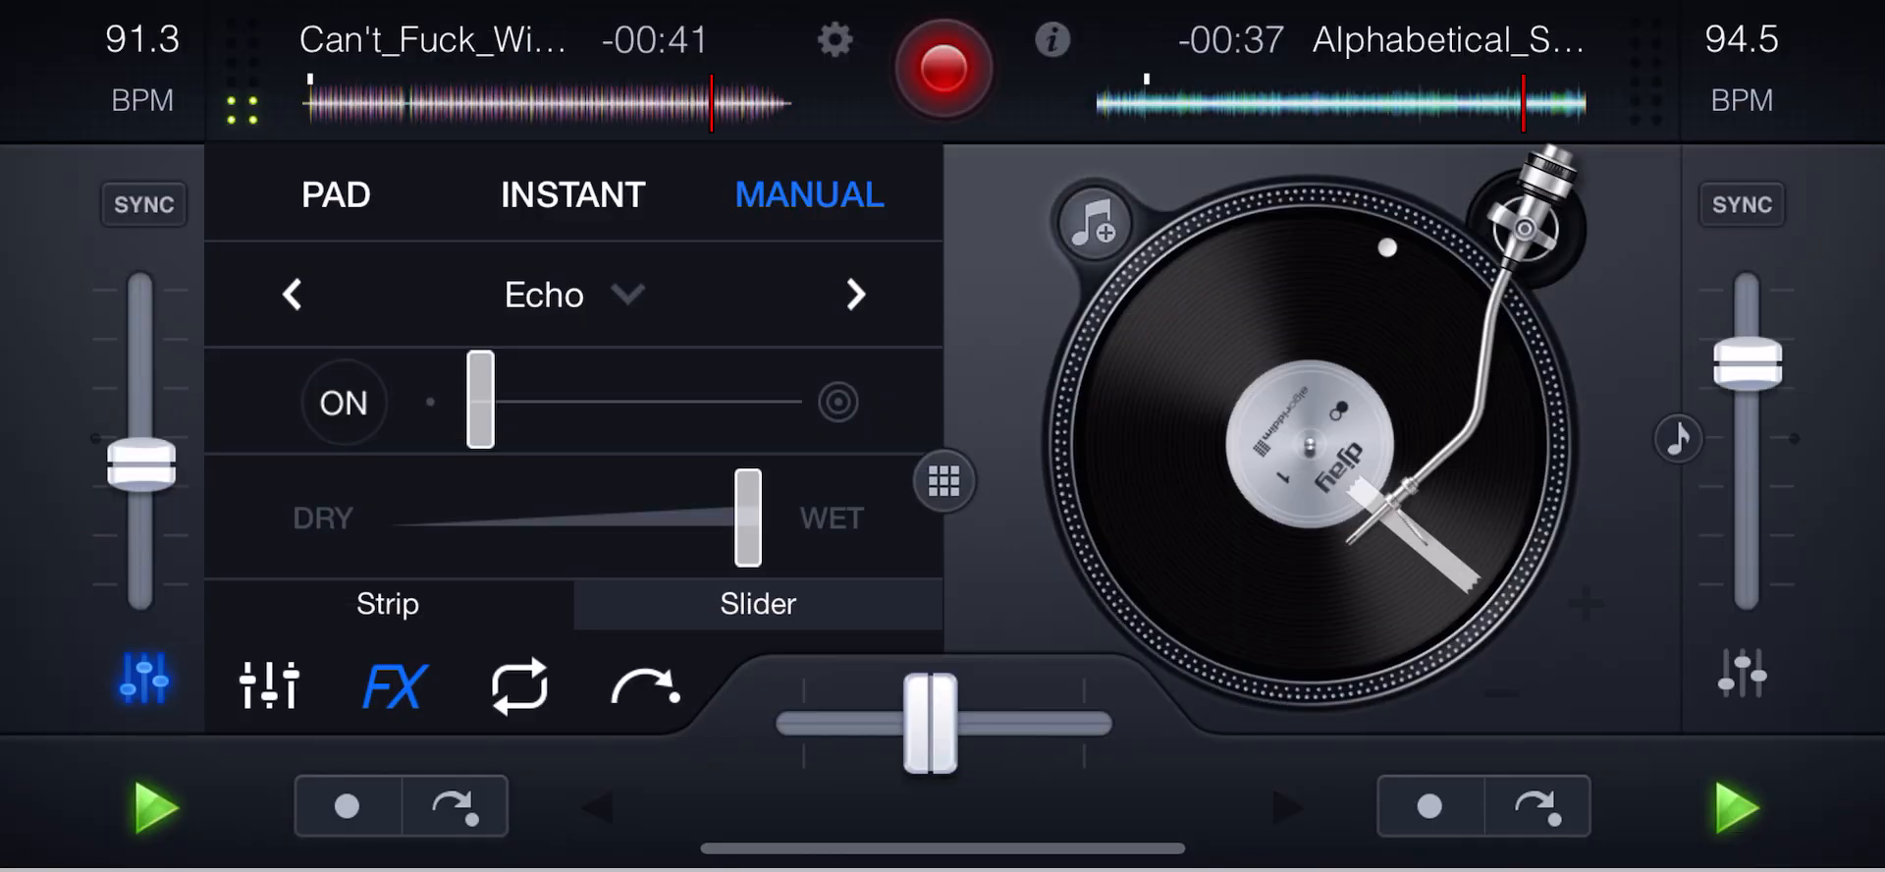
click(572, 194)
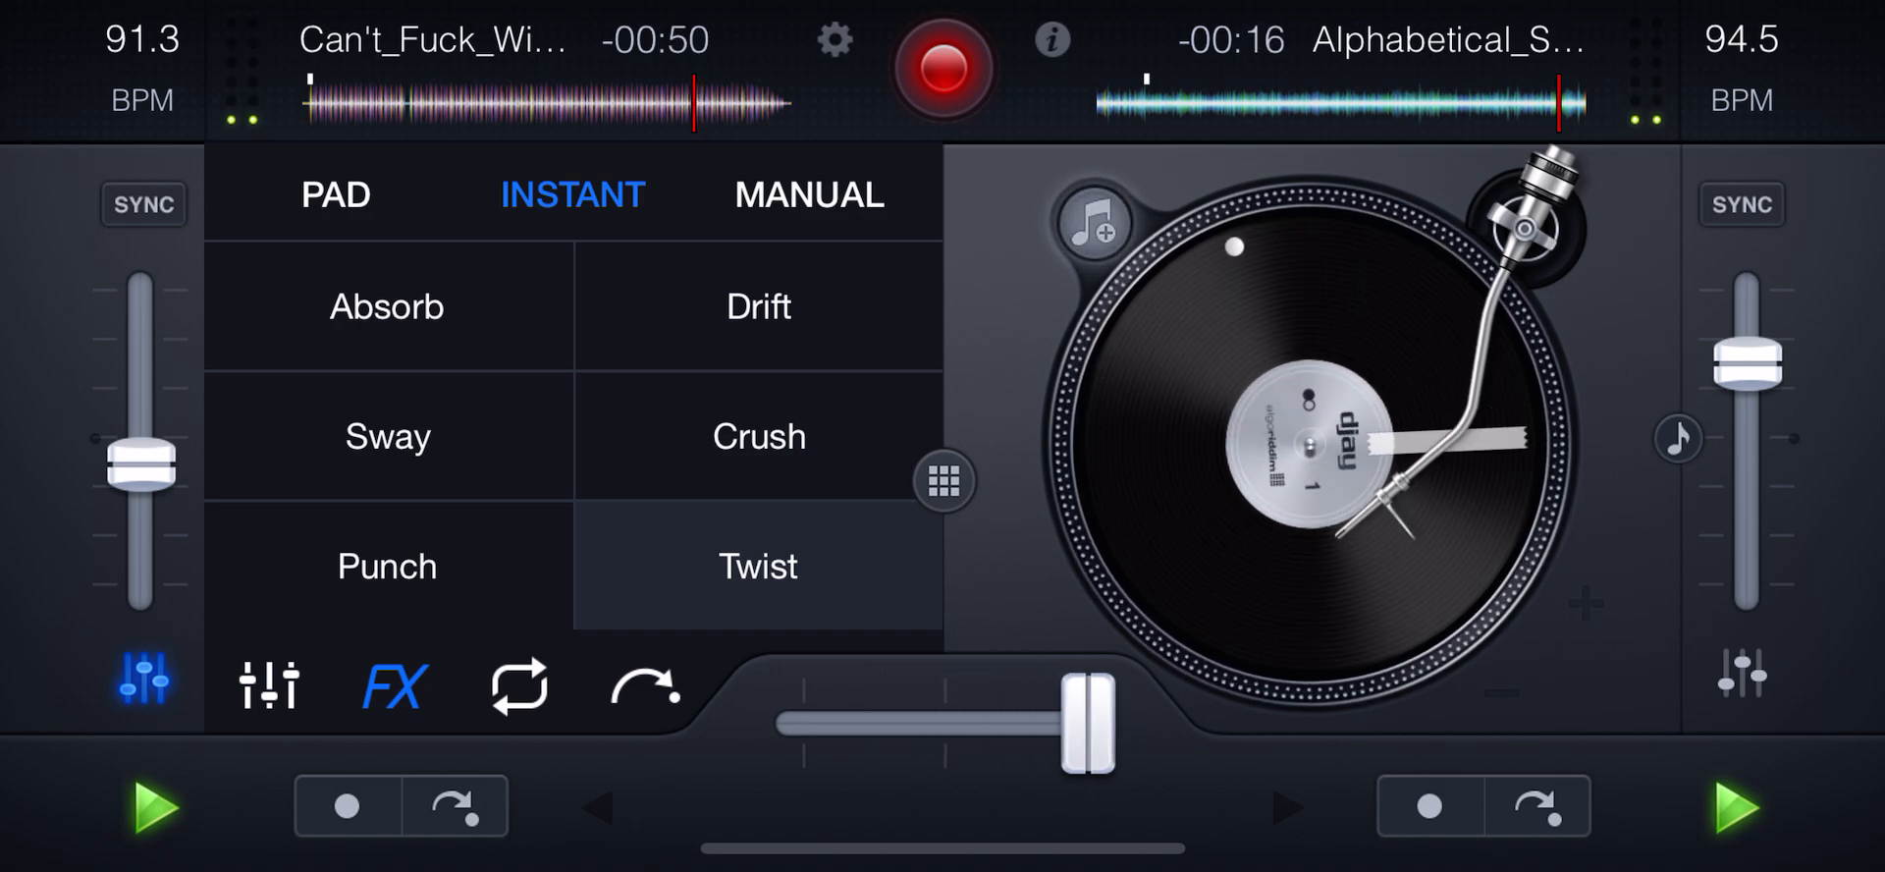
drag(1076, 723, 938, 723)
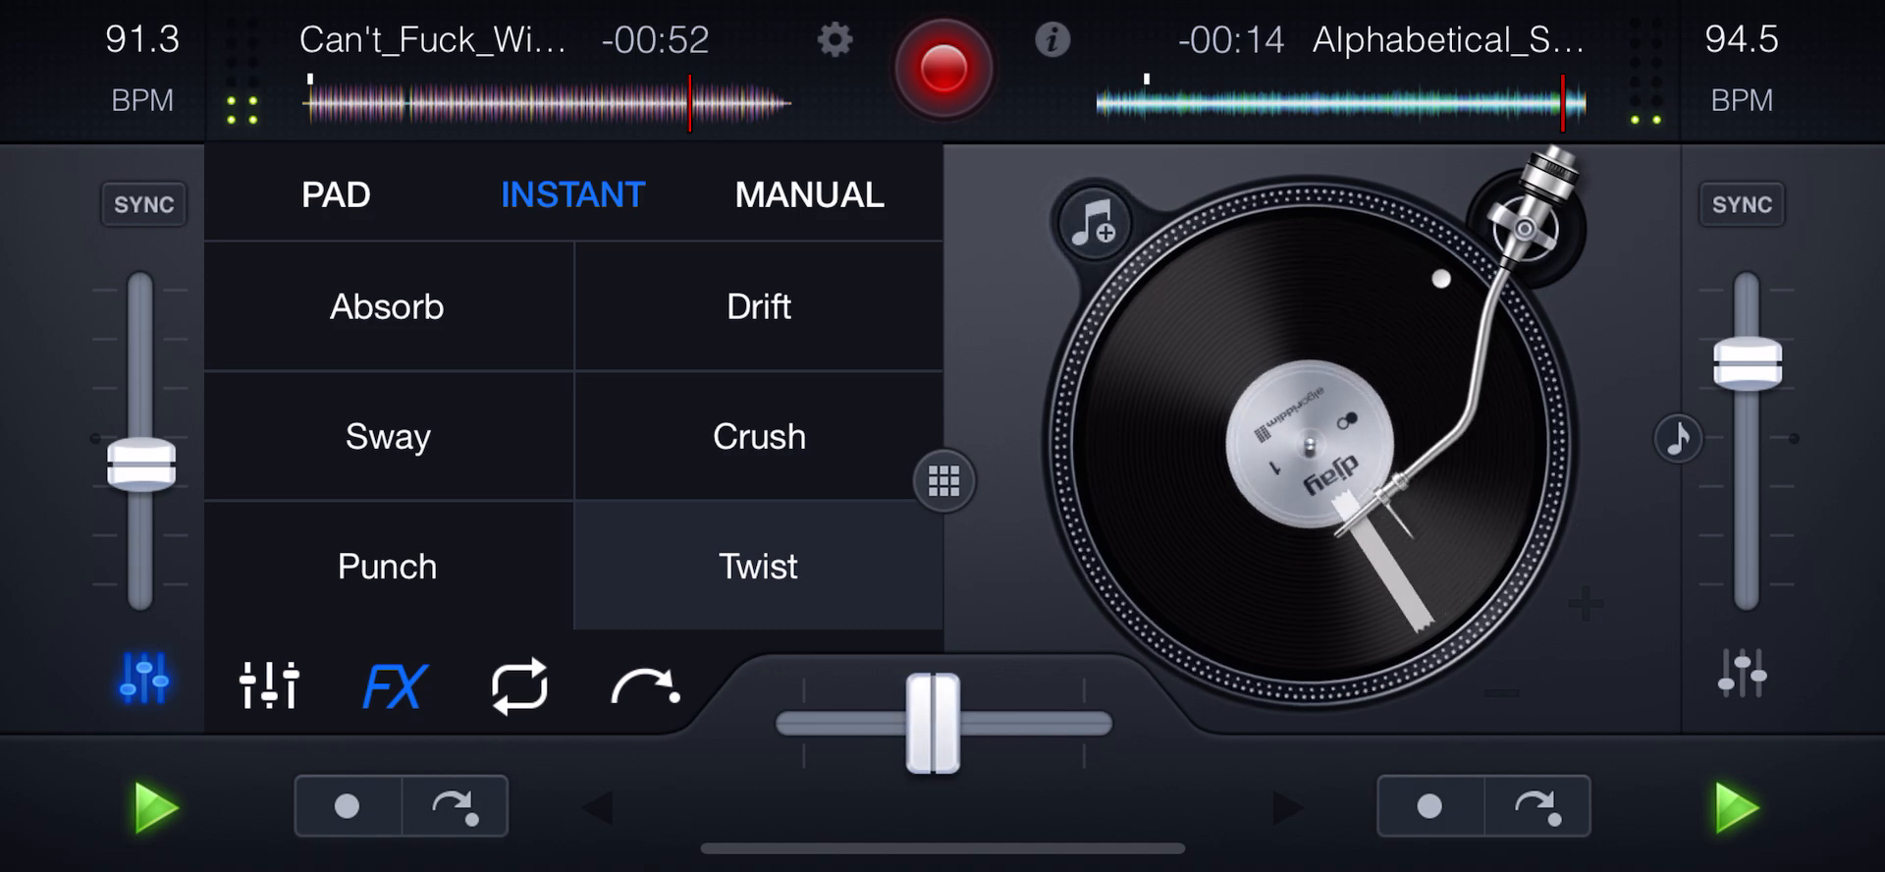